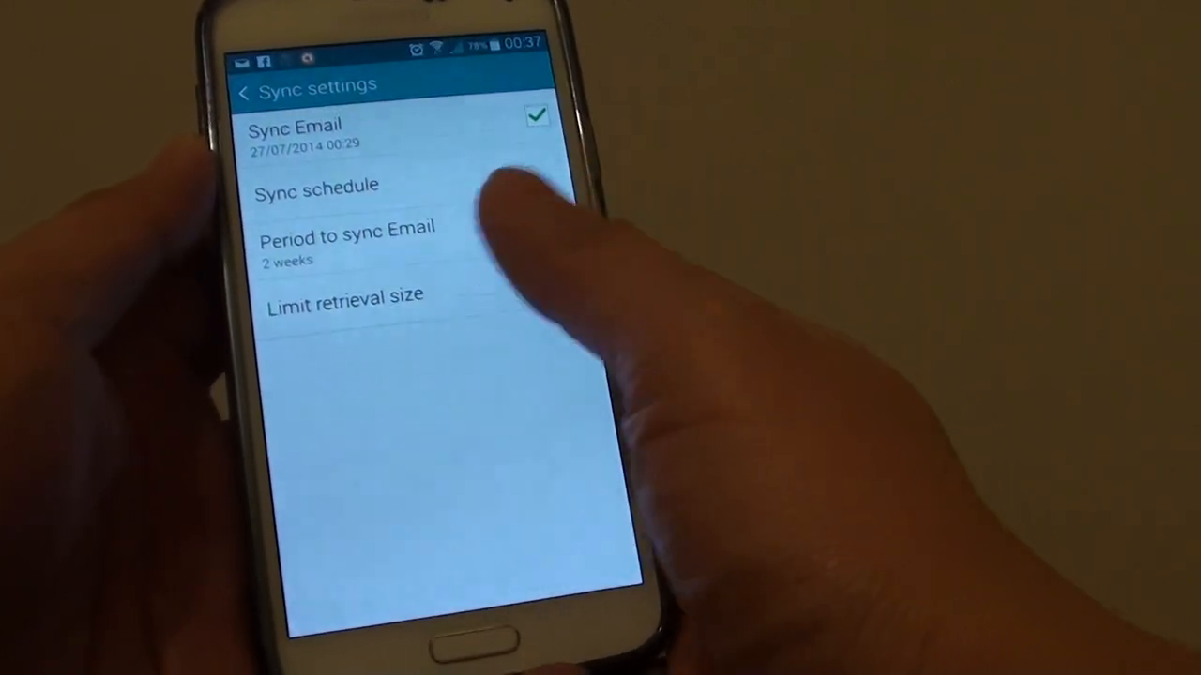
Step: Peek at the Period to sync Email choices, back out of sync settings and reach Manage accounts
click(347, 236)
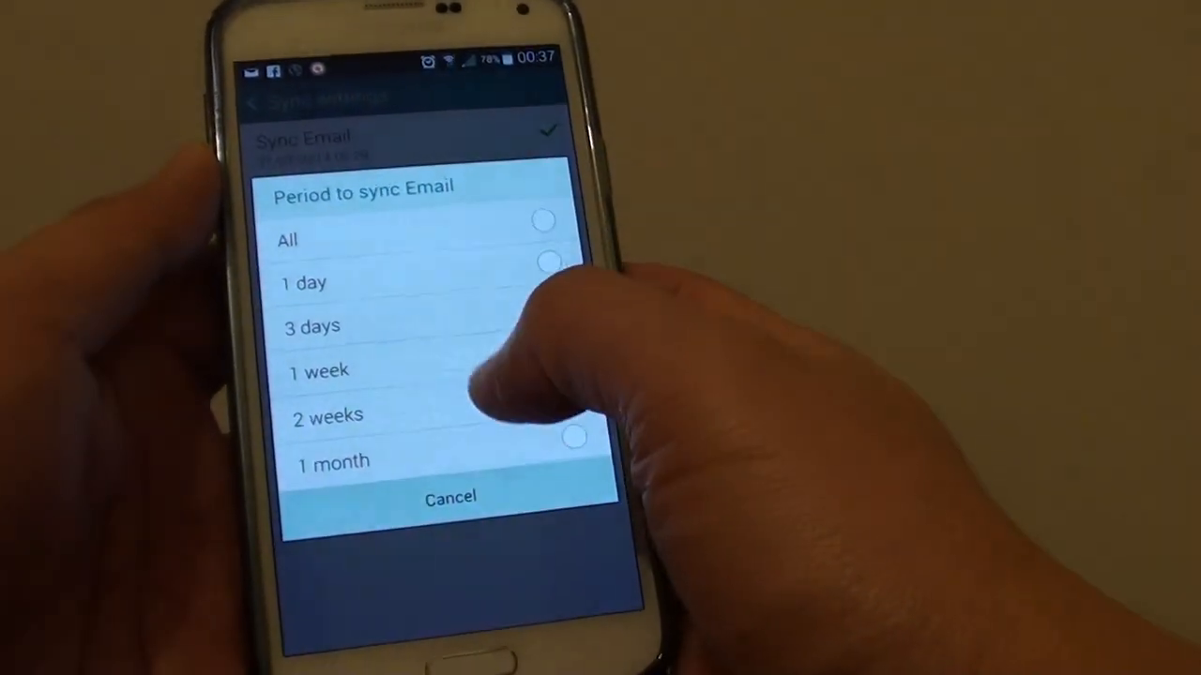
click(326, 417)
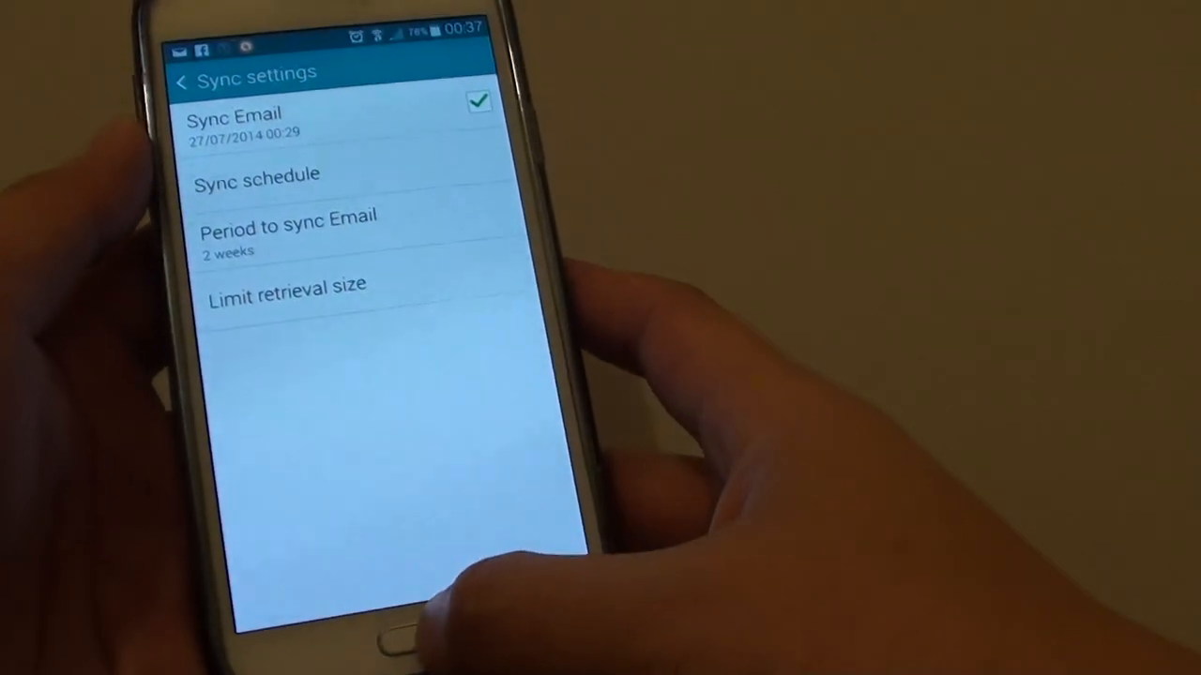
key(HOME)
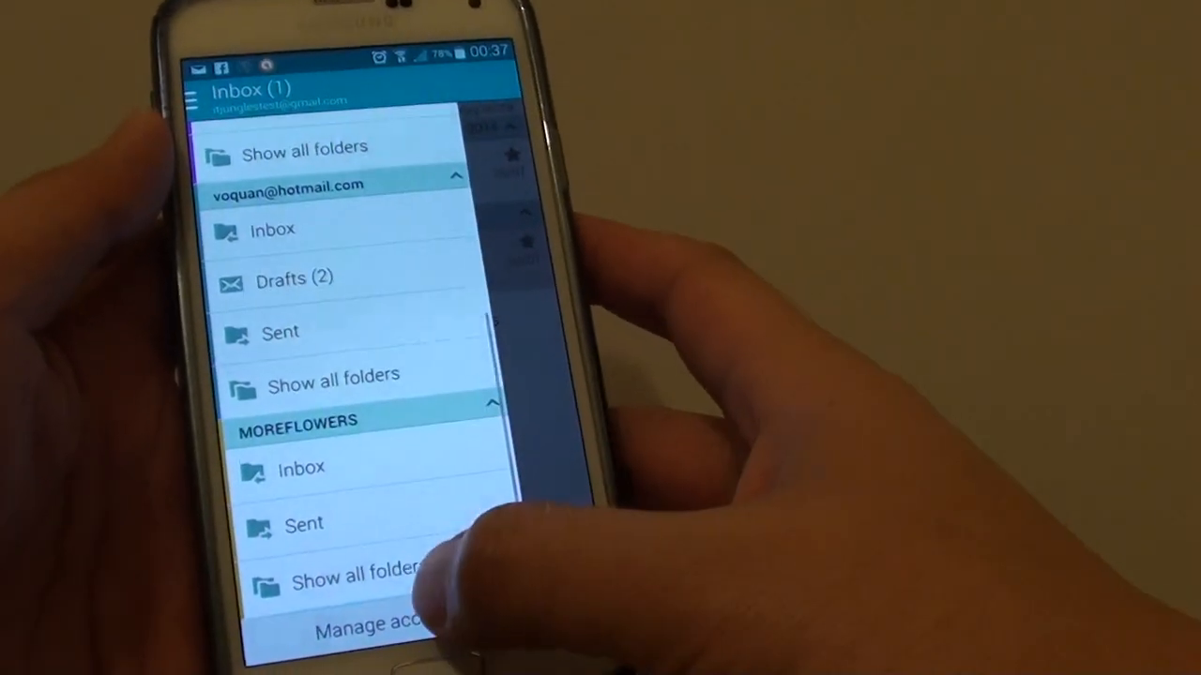
click(371, 626)
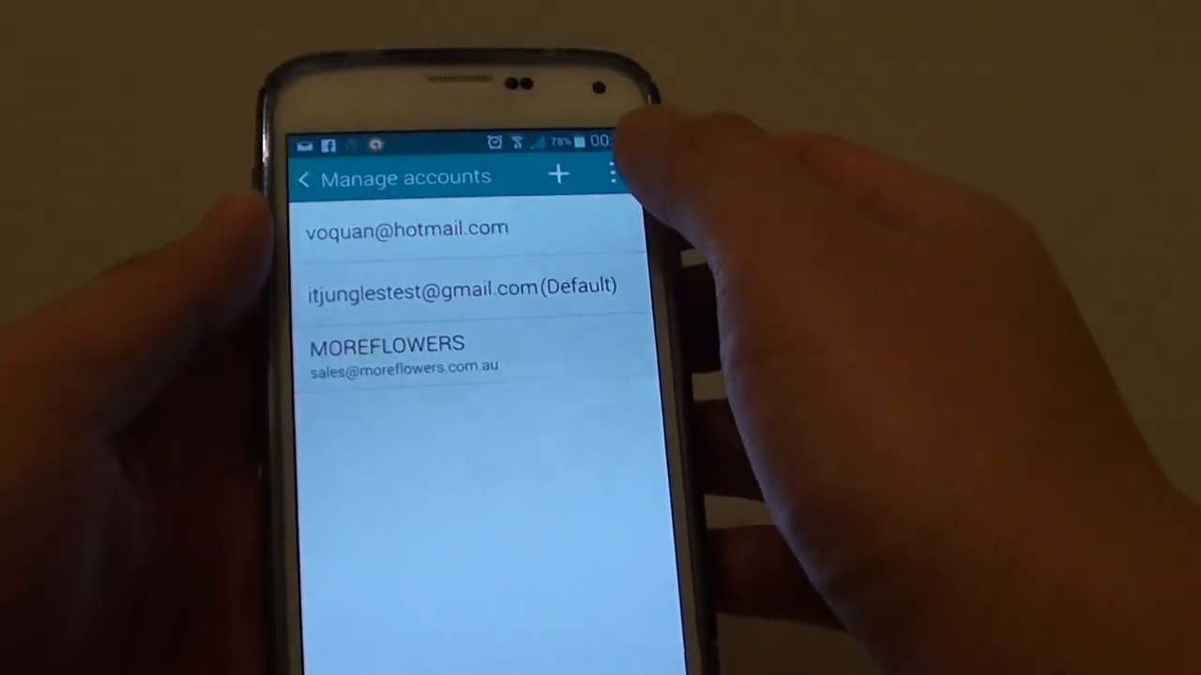
Step: Bring up the sync settings of an account chosen from the Manage accounts list
click(459, 287)
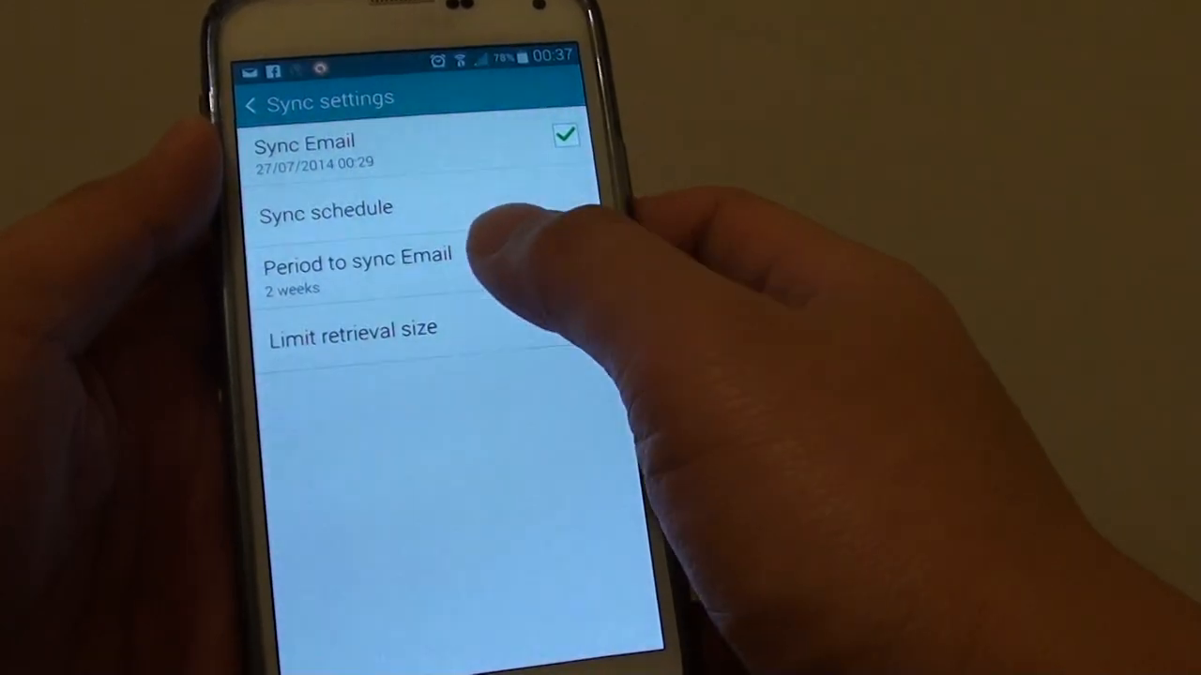
Step: Pick a new Period to sync Email from the picker, then exit to the phone's home screen
click(357, 262)
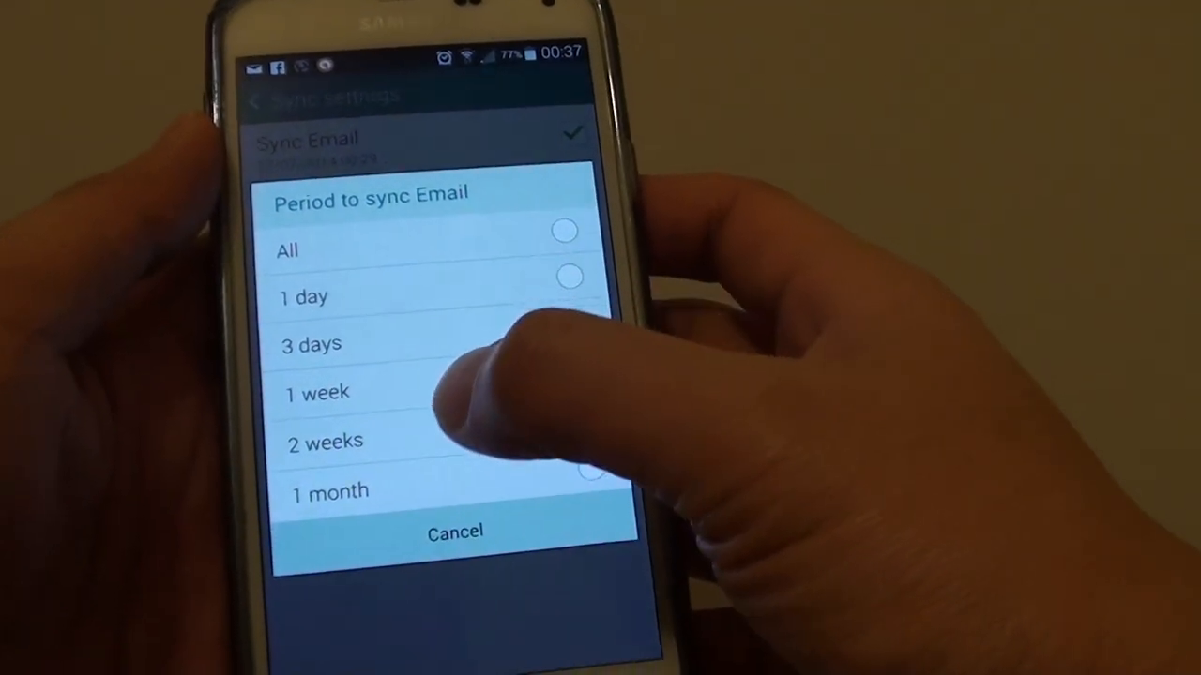
click(554, 392)
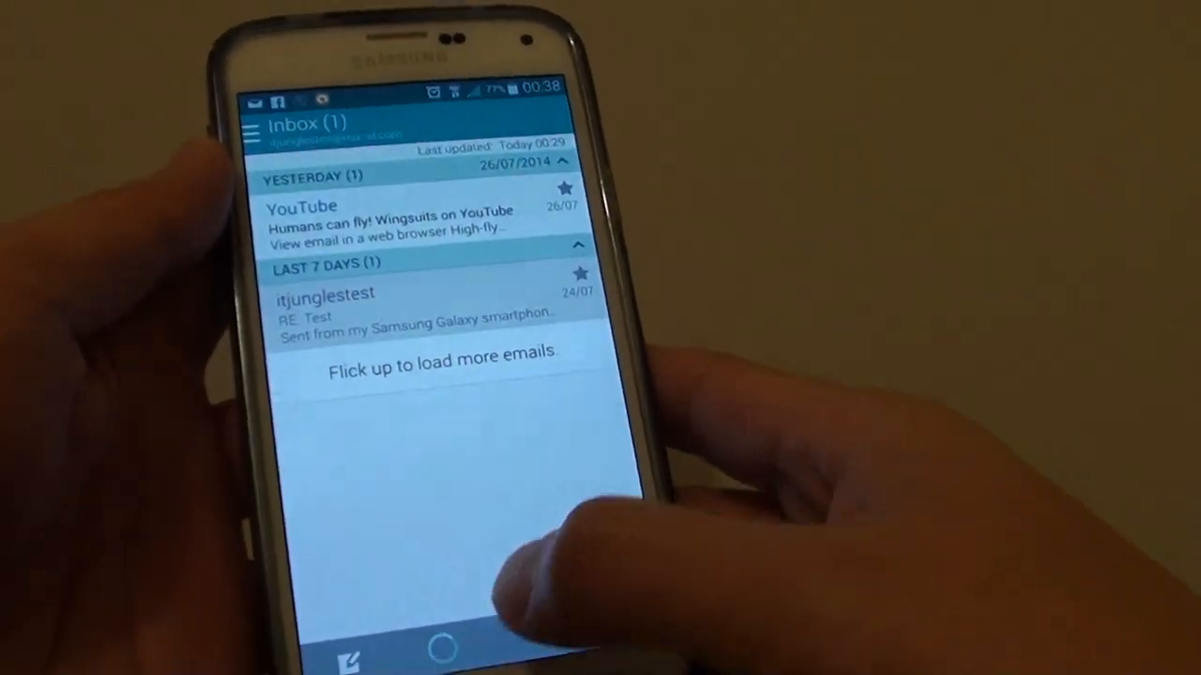
click(439, 650)
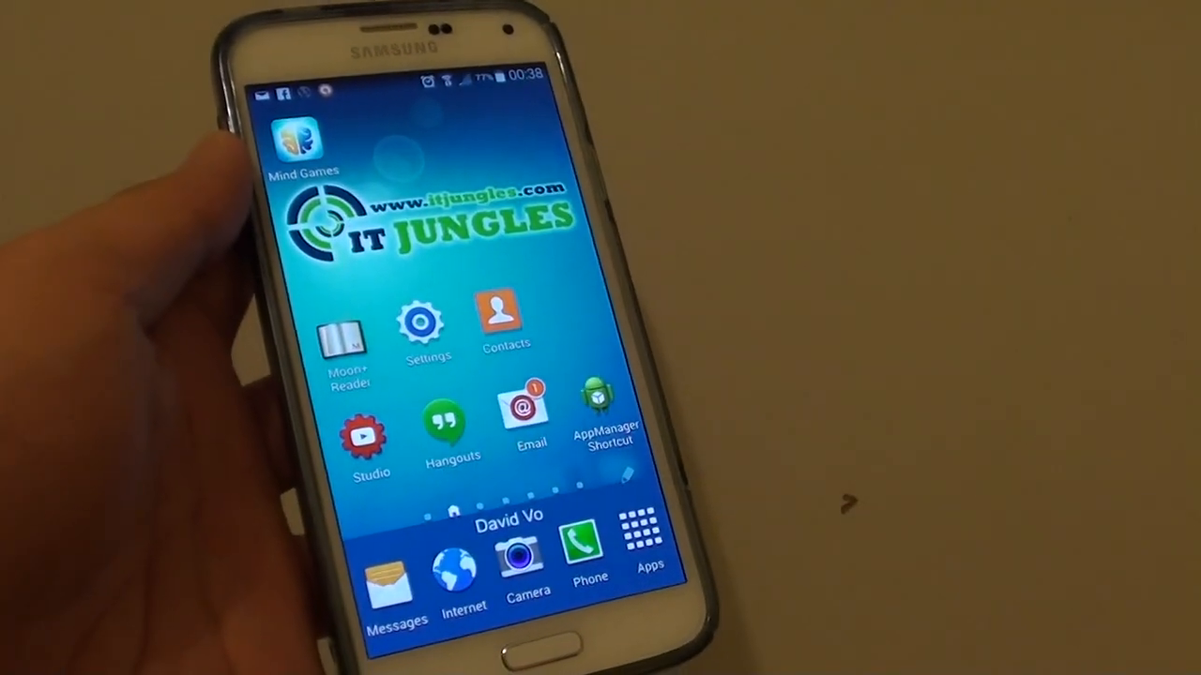